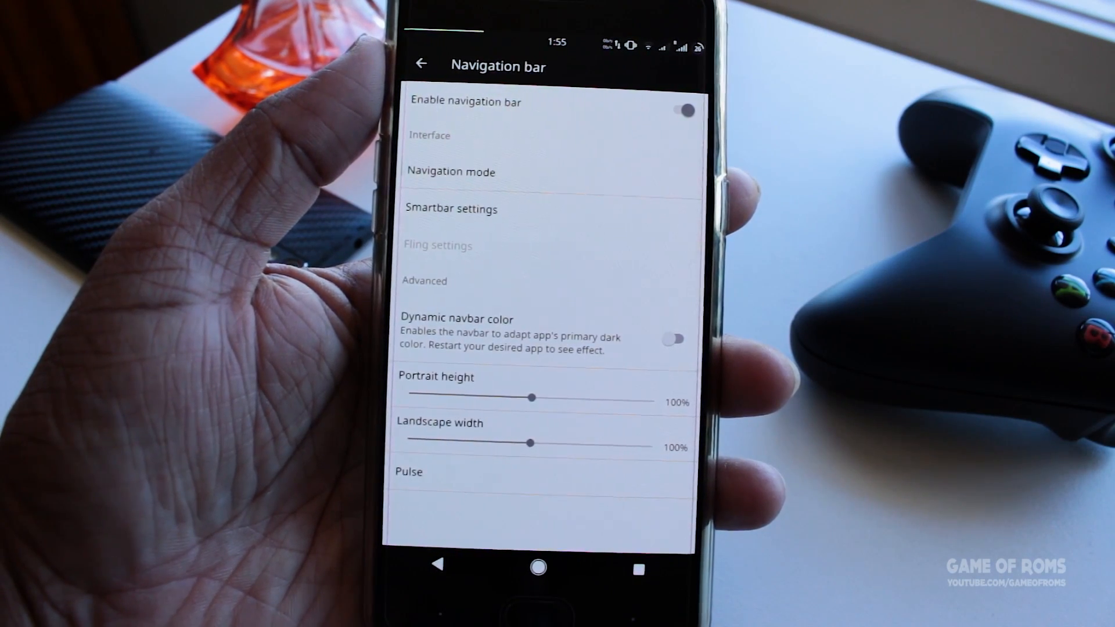
- Show the Lockscreen UI options, scrolling to the gesture and lockscreen clock settings
left_click(537, 566)
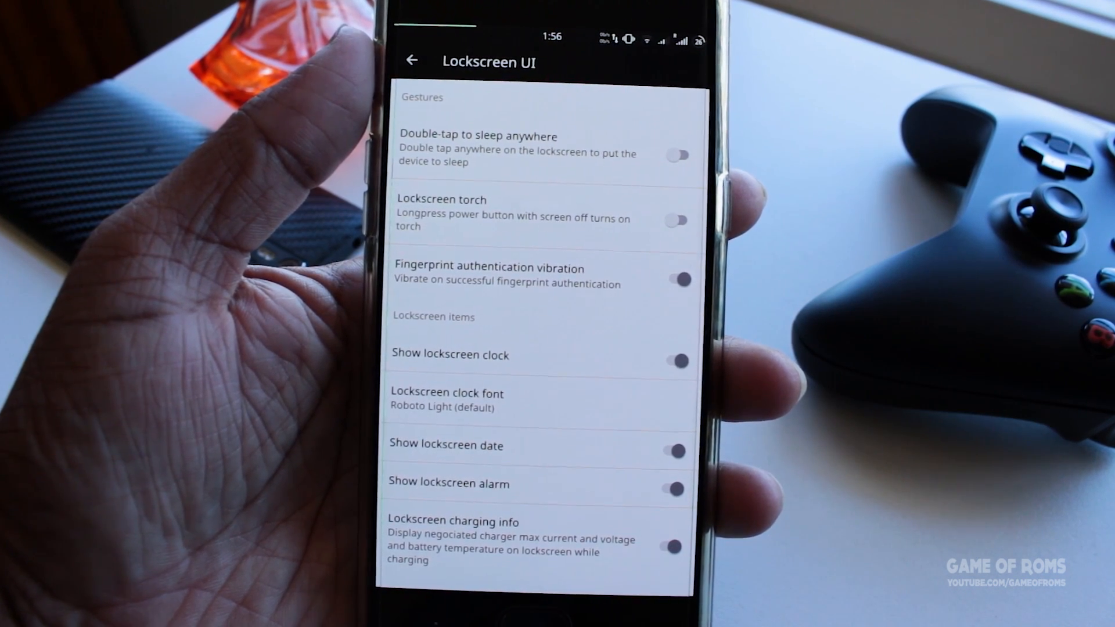
scroll("down", 3)
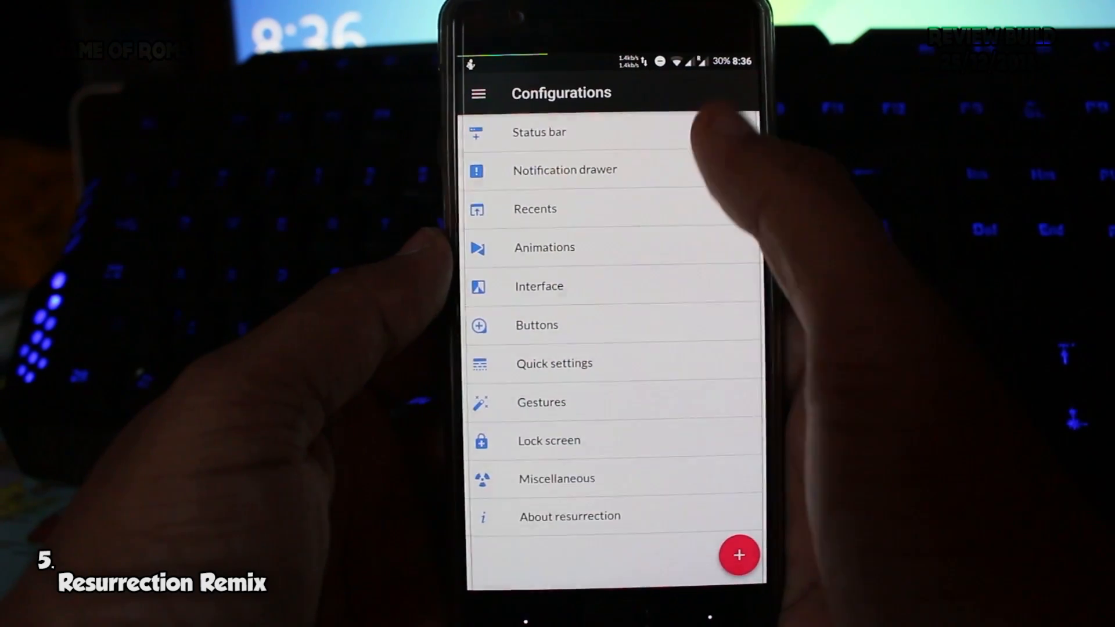
- Enter one of the Configurations customisation categories such as status bar or gestures
left_click(539, 133)
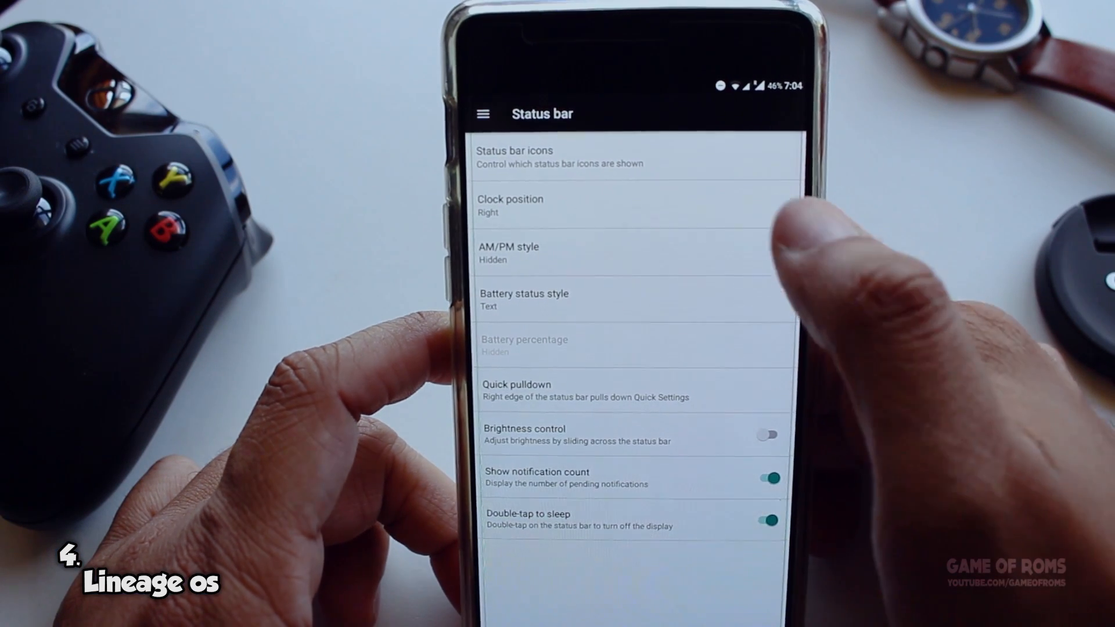
- Set the battery status style to Circle and adjust the battery percentage setting
left_click(510, 204)
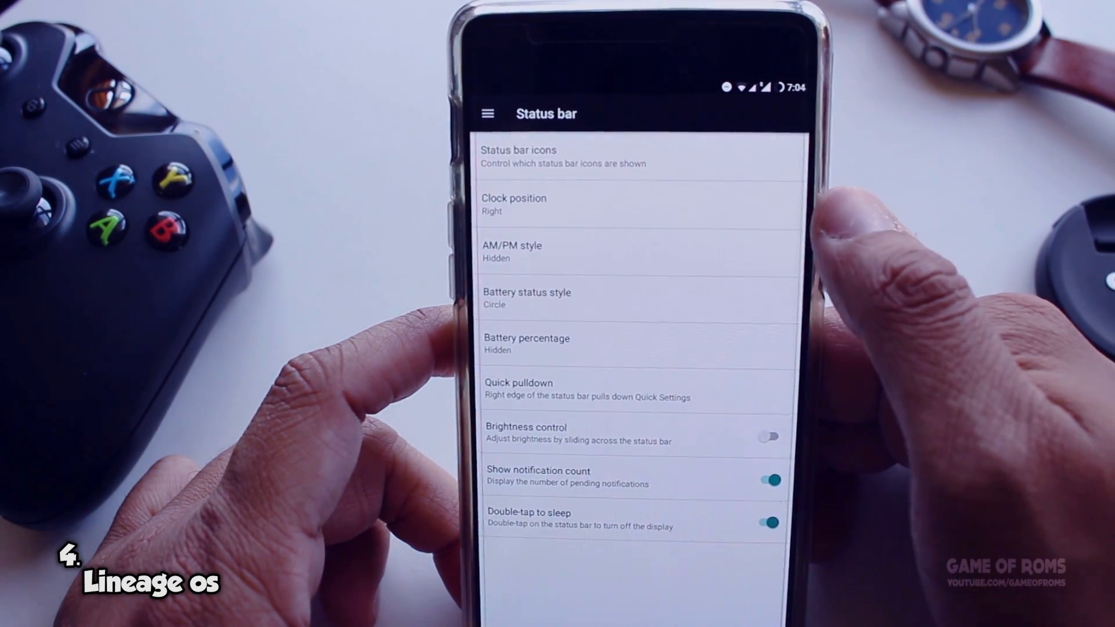
left_click(513, 250)
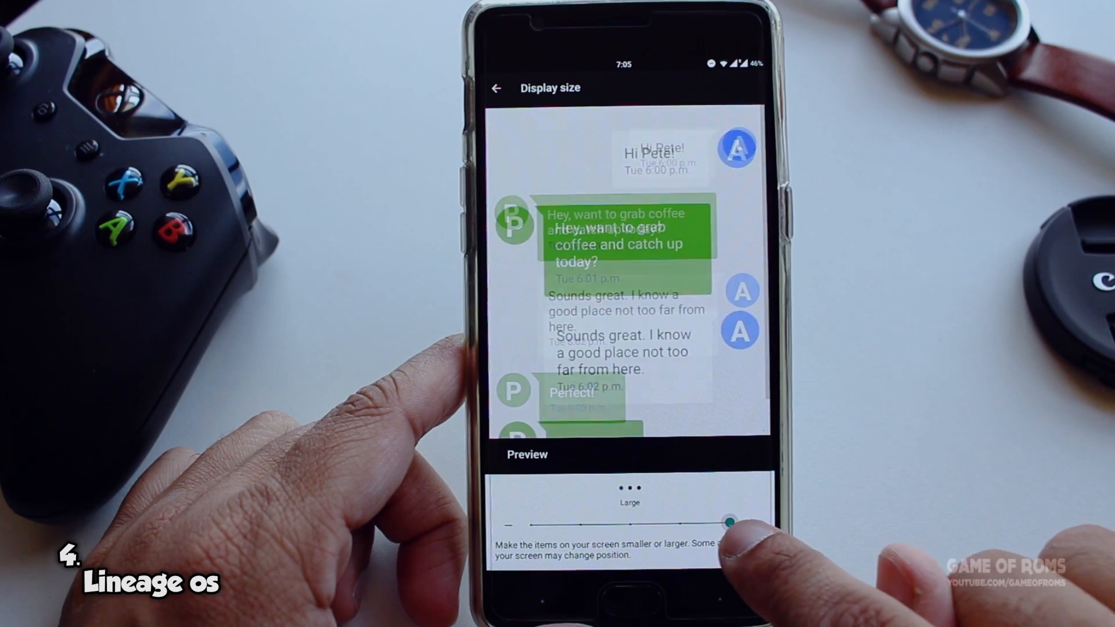
- Try the smallest and larger display sizes, then show Privacy Guard's per-app privacy settings
left_click_drag(733, 523, 529, 523)
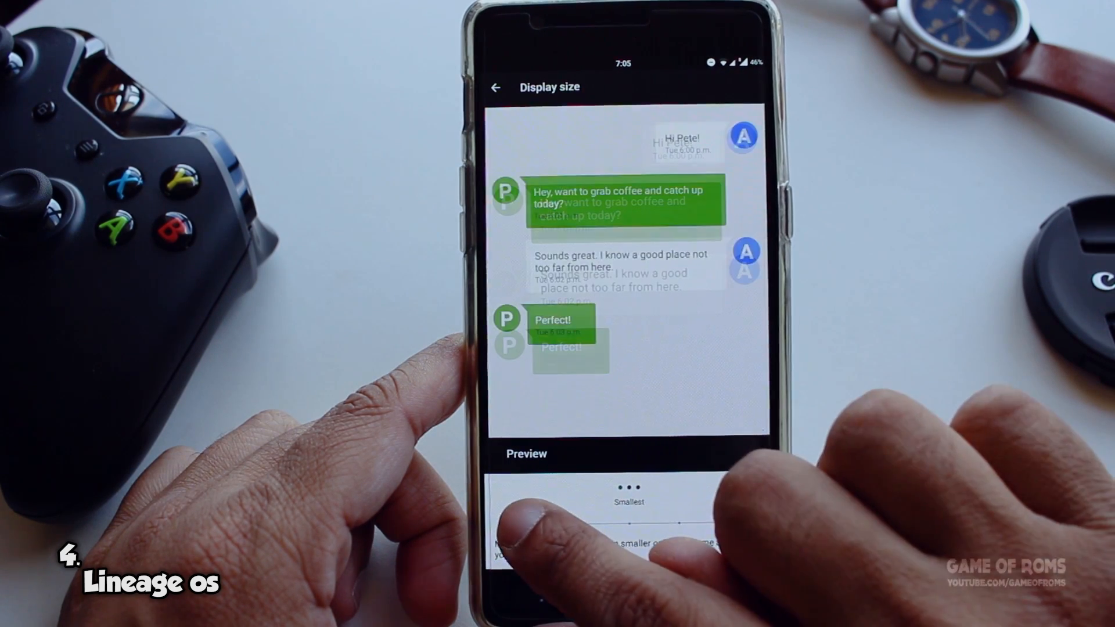
left_click_drag(513, 524, 725, 524)
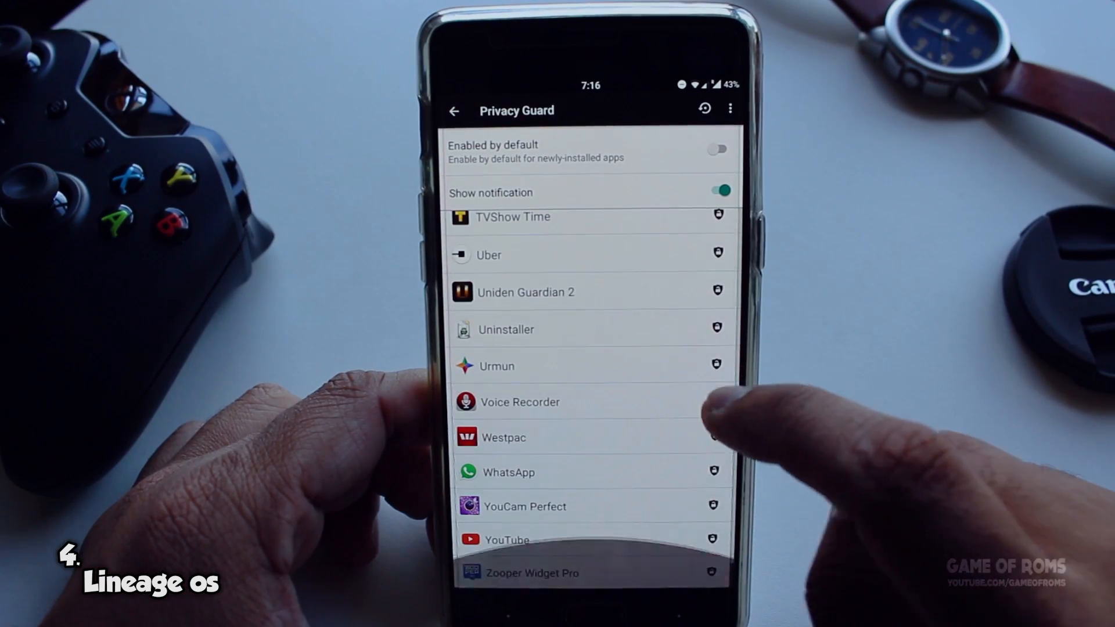
left_click(508, 471)
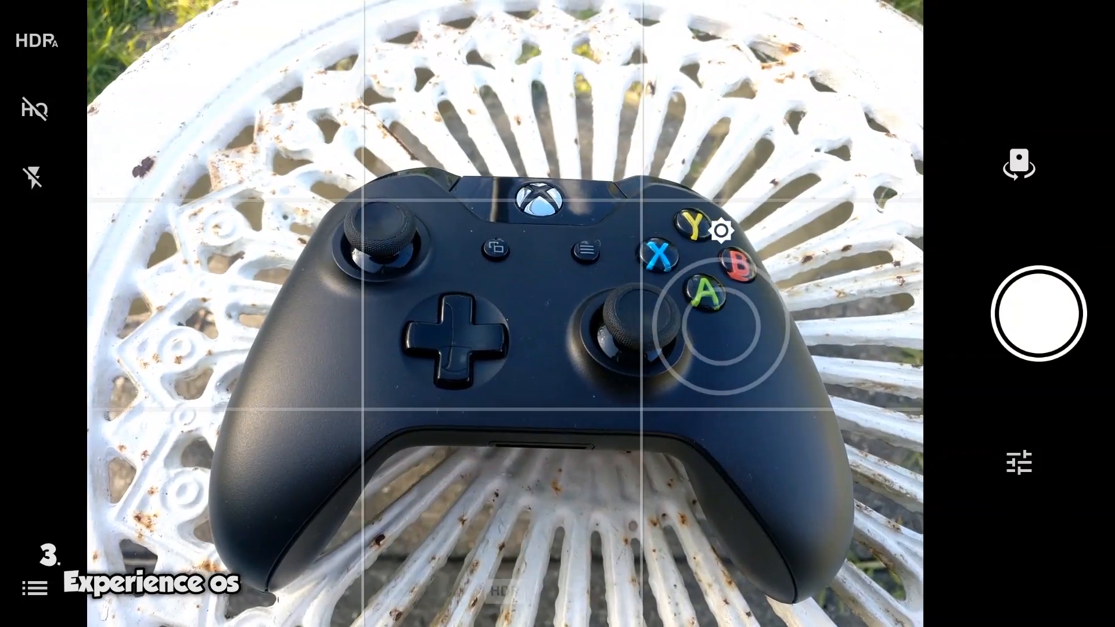
- Focus the camera viewfinder on the Xbox controller
left_click(1038, 313)
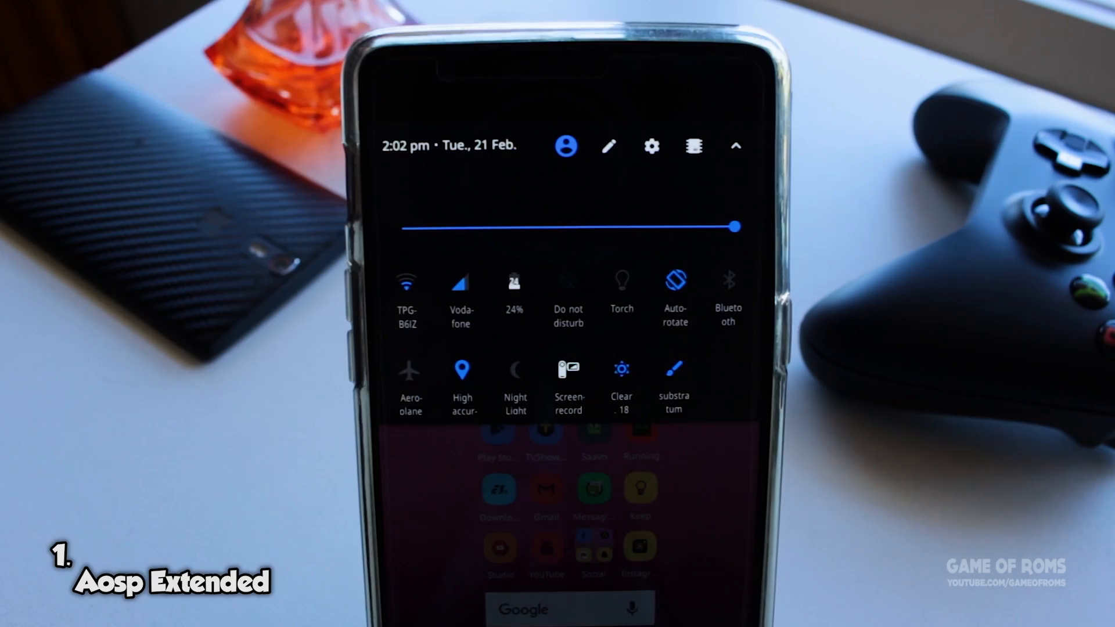
- Show SuperSU Free's Settings page with superuser and reauthentication options
left_click(652, 147)
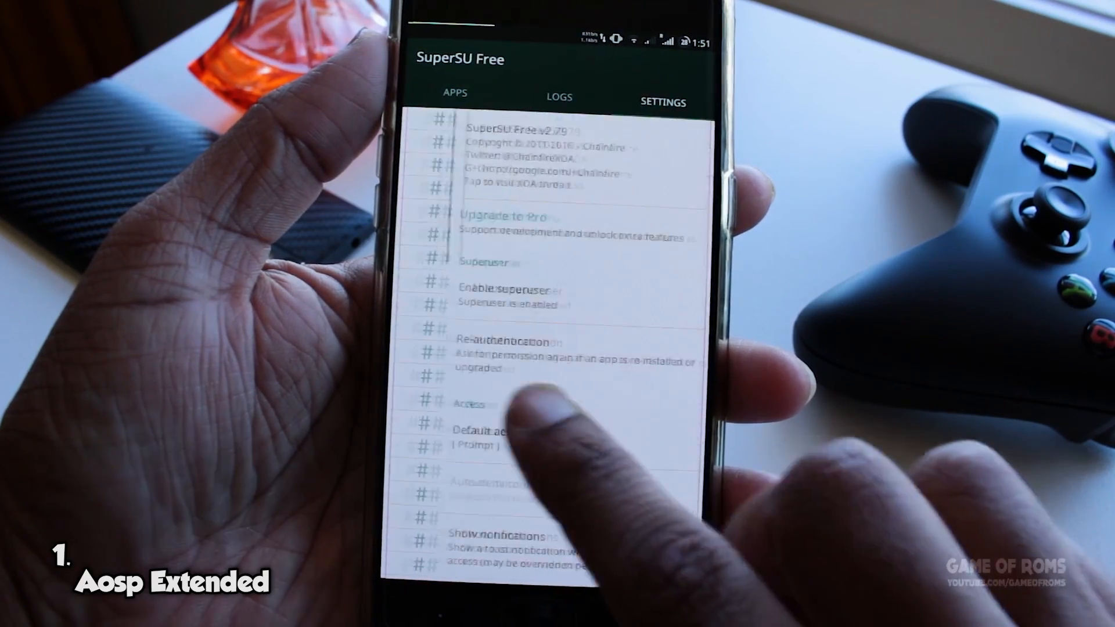
- Review the lockscreen weather options and pull down the quick settings panel
left_click(453, 96)
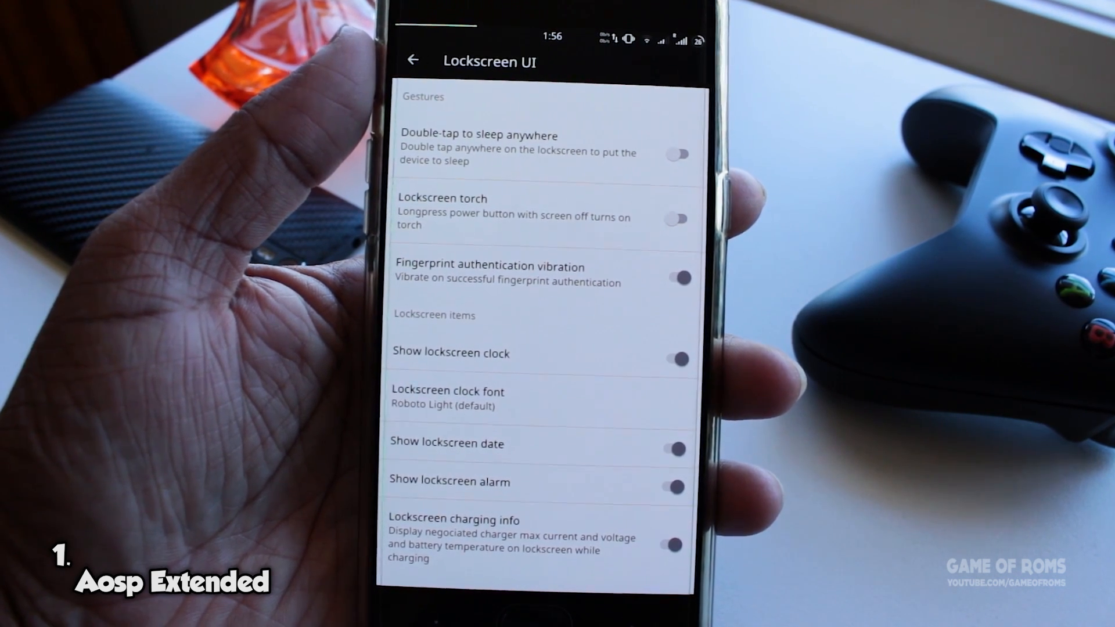
scroll("down", 3)
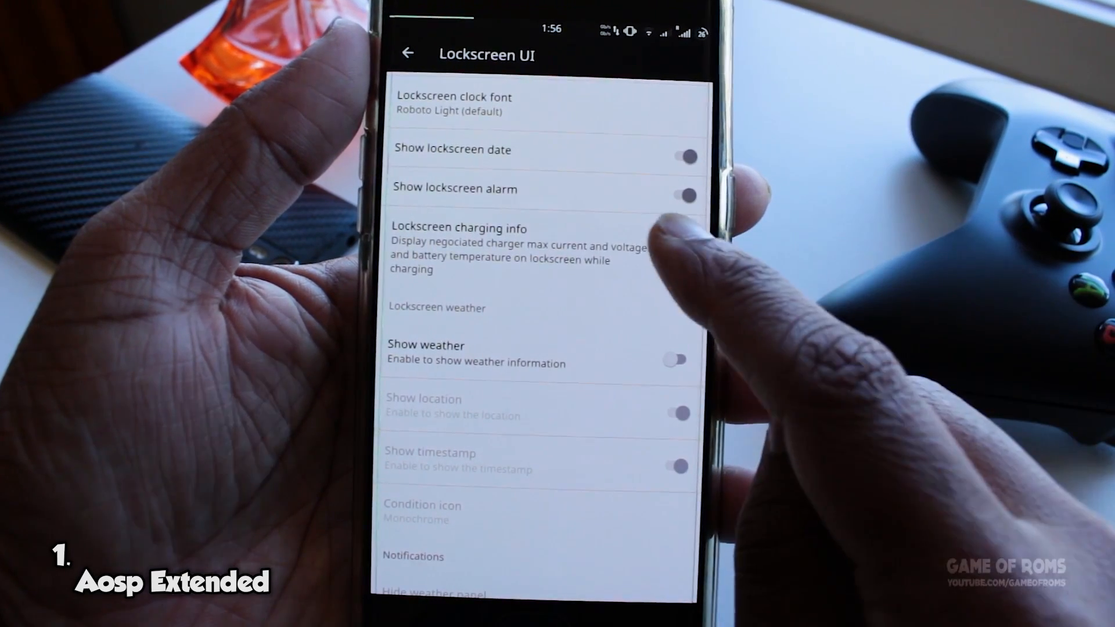
scroll("down", 3)
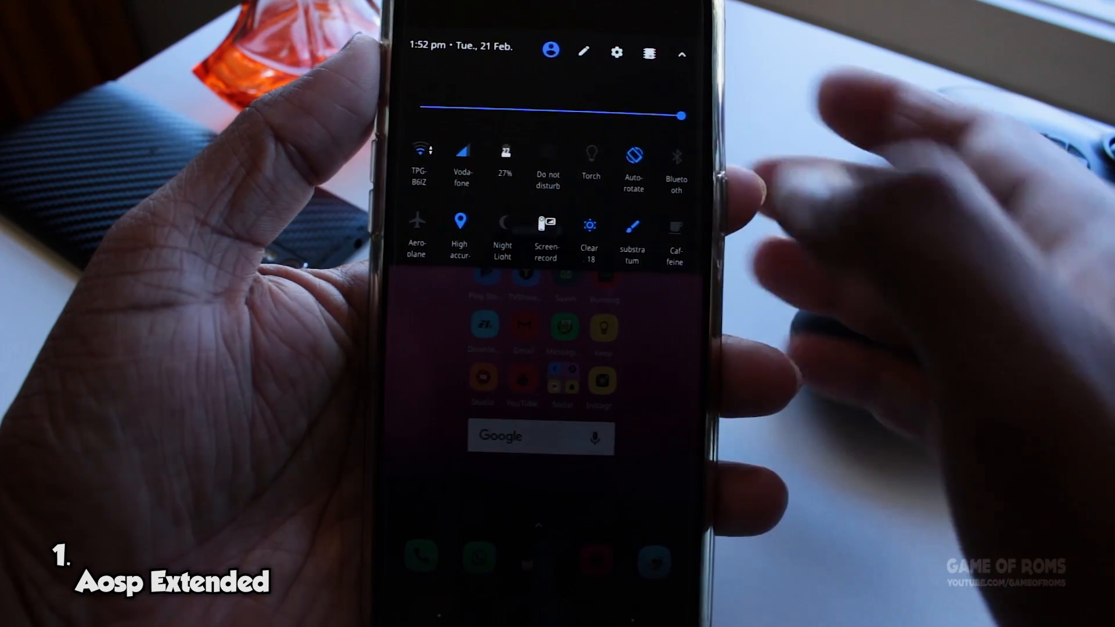
left_click(582, 51)
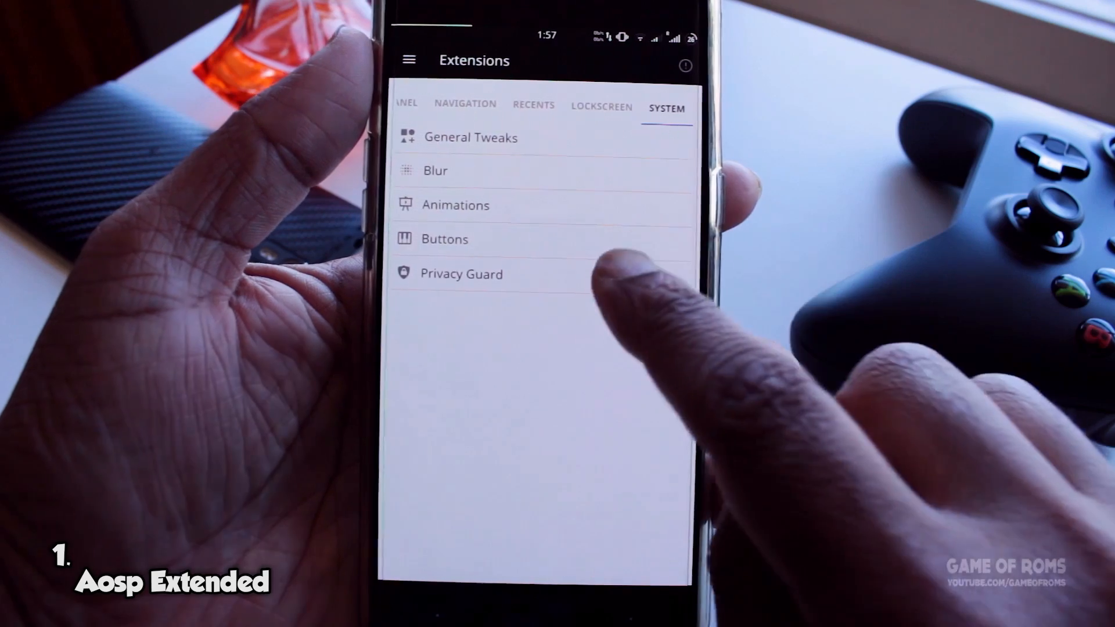
- Show Privacy Guard's per-app list from the System extensions
left_click(461, 274)
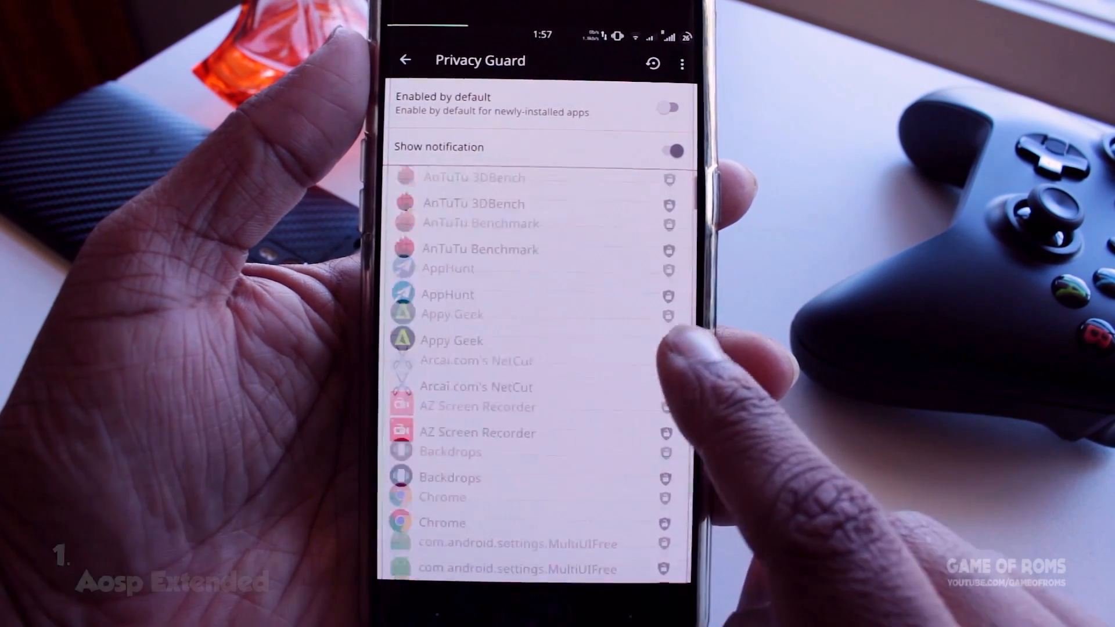